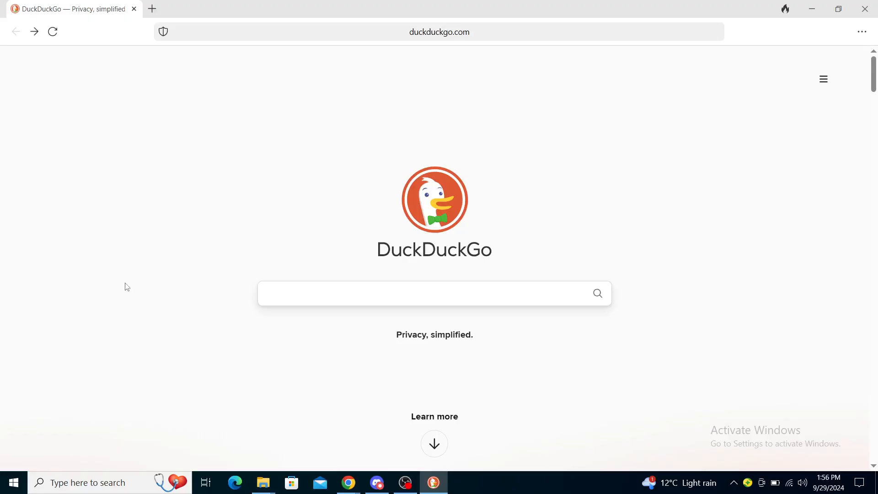
pyautogui.moveTo(360, 394)
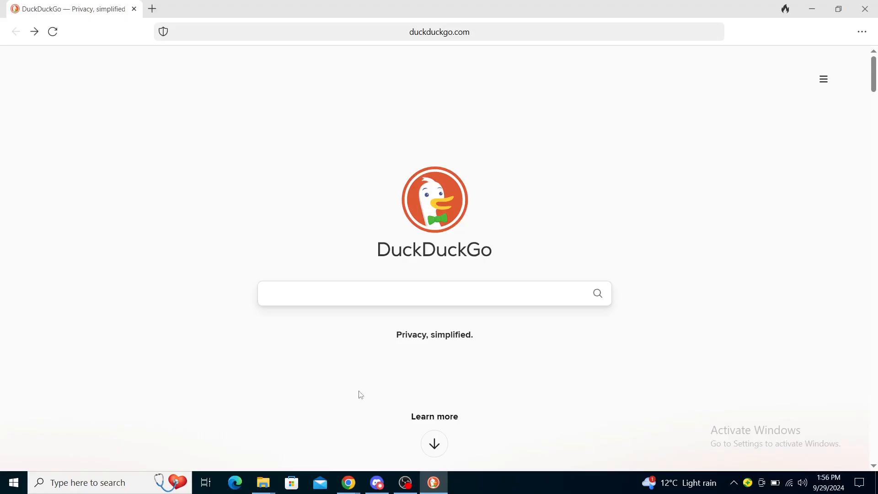
pyautogui.moveTo(118, 134)
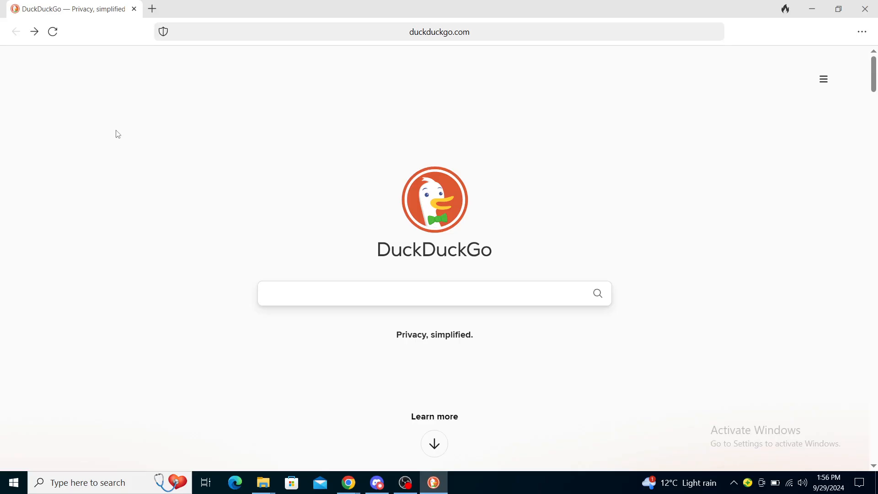
pyautogui.moveTo(301, 213)
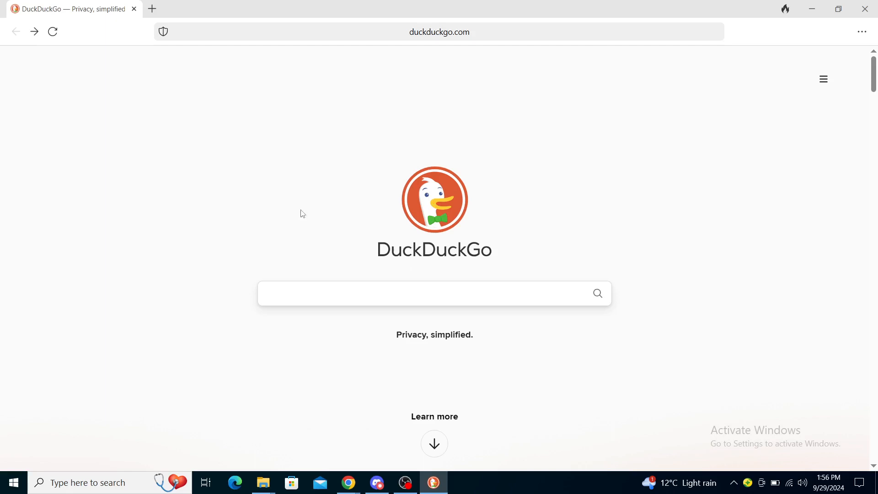
pyautogui.moveTo(378, 219)
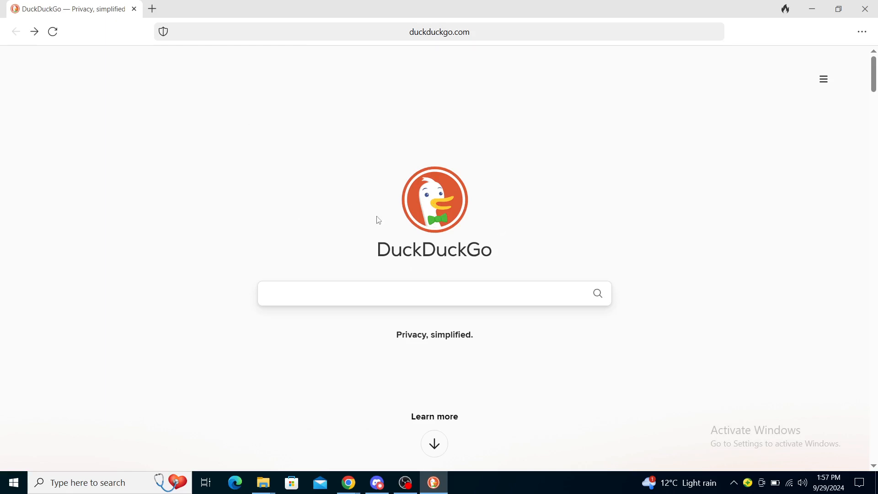
pyautogui.moveTo(695, 137)
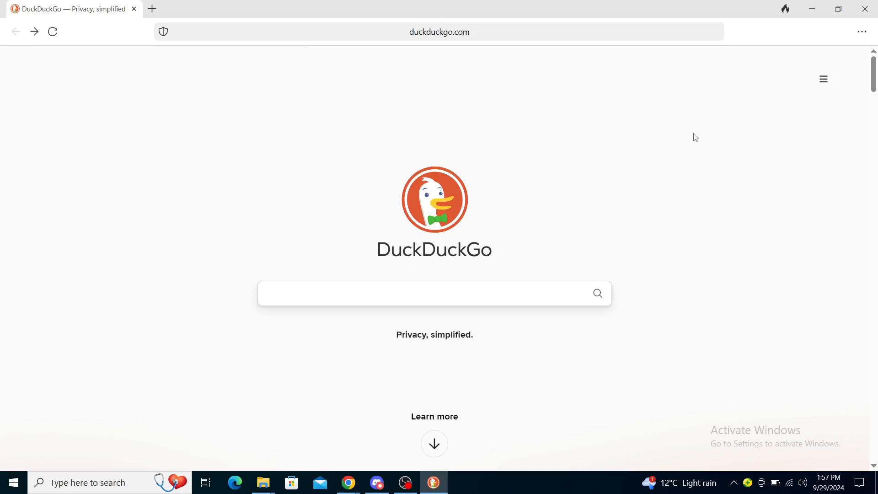
pyautogui.moveTo(692, 142)
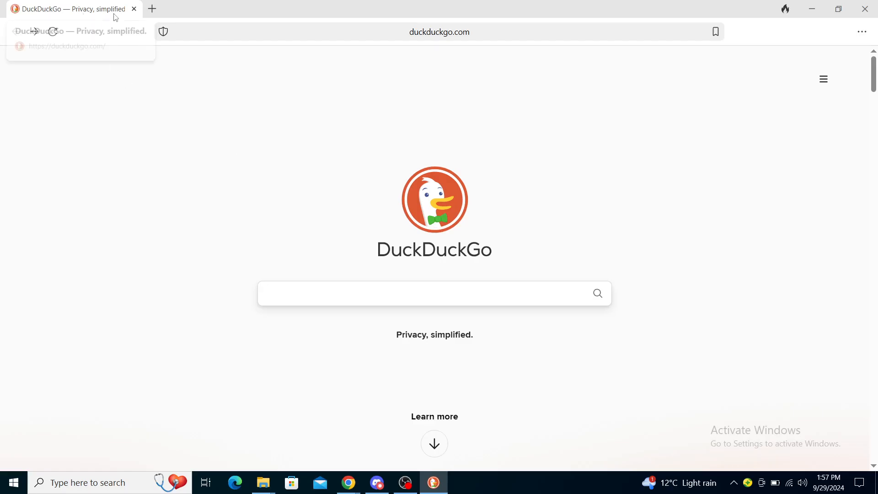
pyautogui.moveTo(541, 186)
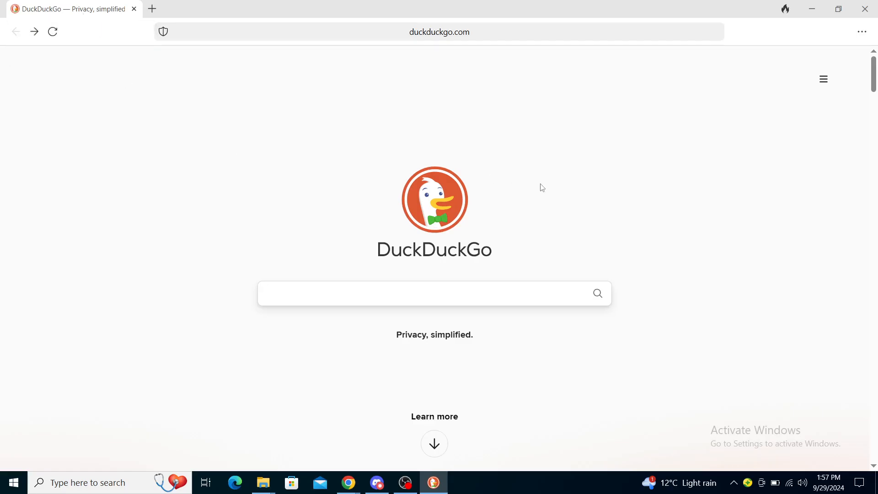
pyautogui.moveTo(540, 186)
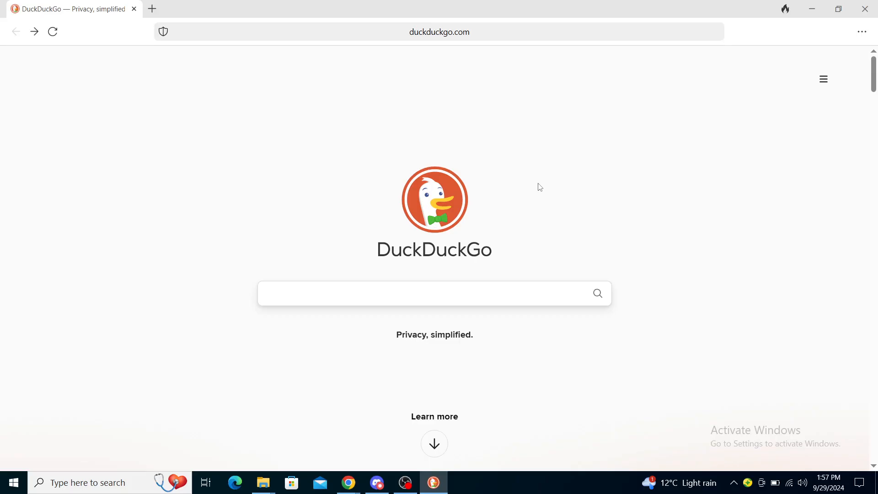
pyautogui.moveTo(662, 178)
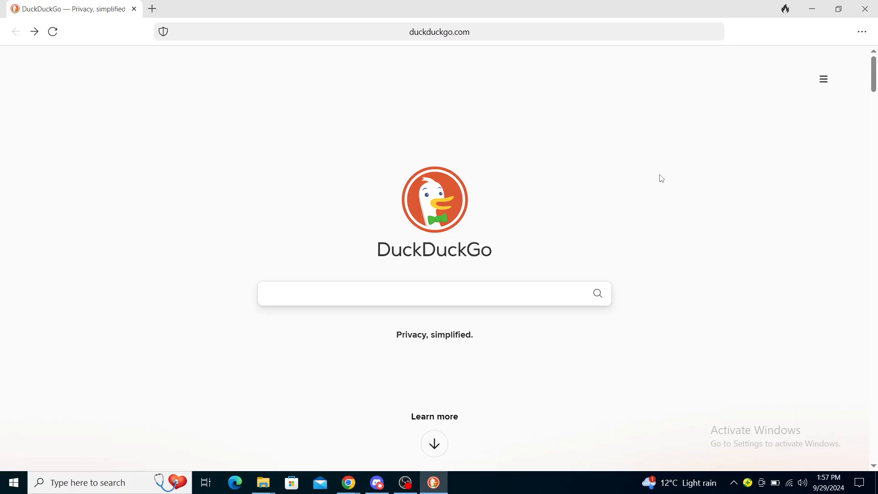
pyautogui.moveTo(704, 164)
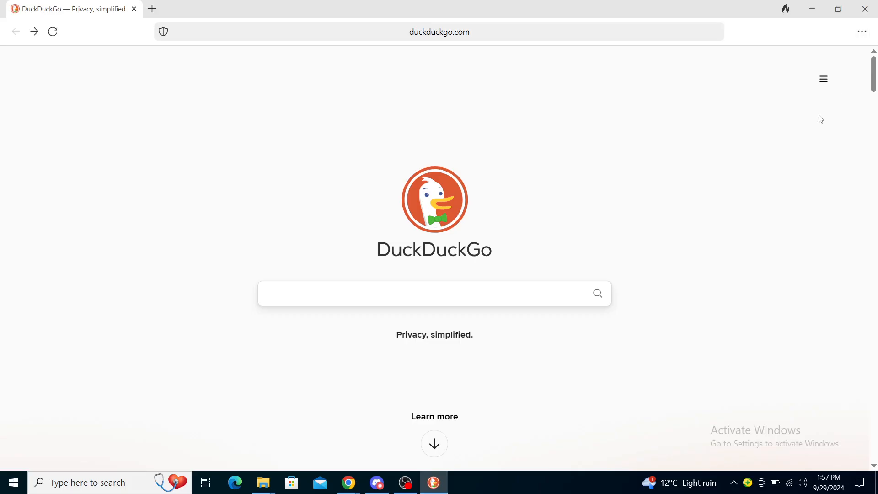
pyautogui.moveTo(816, 123)
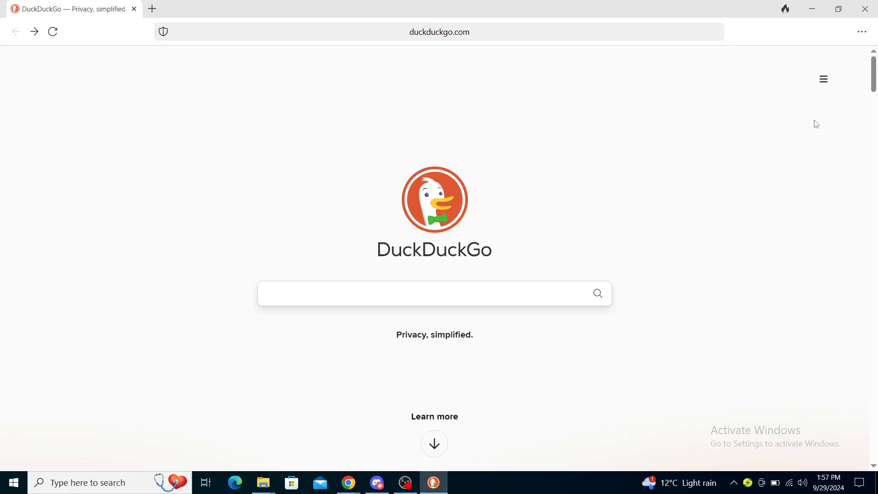
# - Open Settings from the three-dot menu and view the General page's startup and homepage options
pyautogui.click(862, 31)
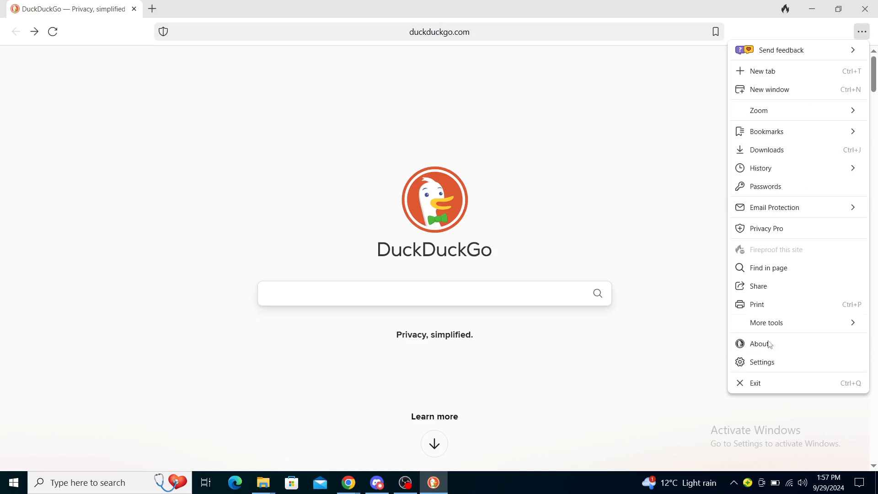
pyautogui.click(762, 362)
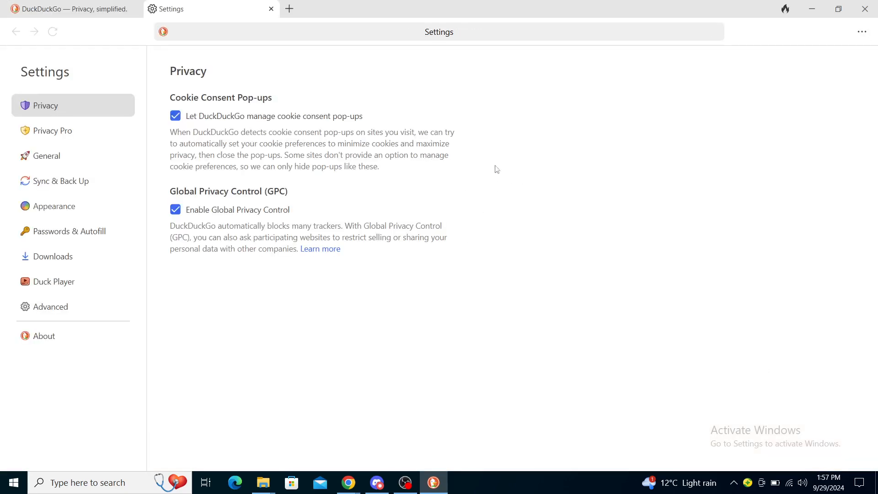
pyautogui.moveTo(428, 227)
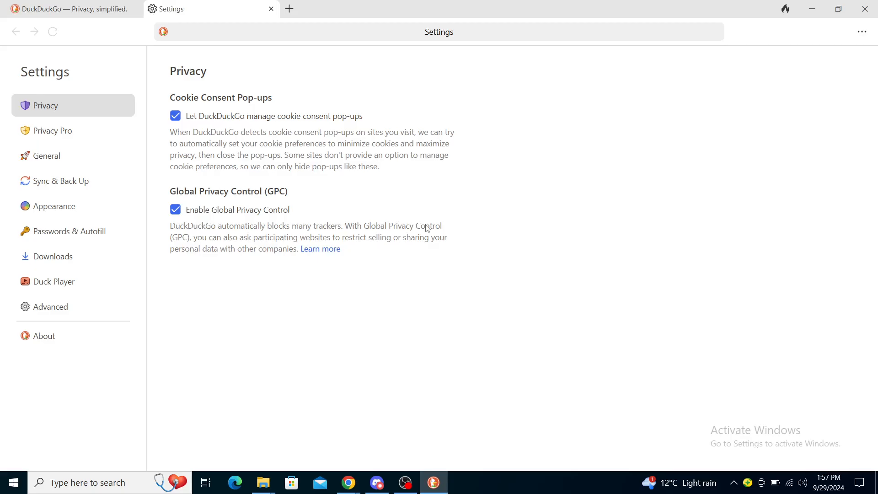
pyautogui.moveTo(67, 137)
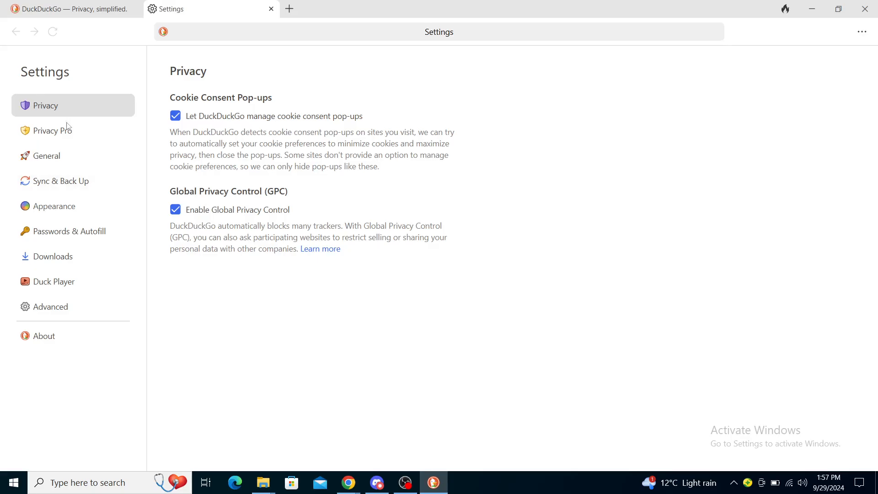
pyautogui.moveTo(131, 126)
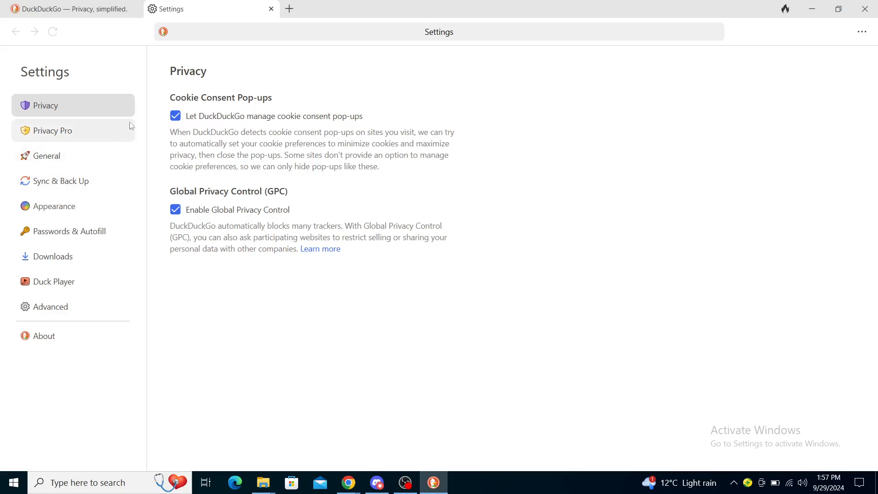
pyautogui.moveTo(194, 213)
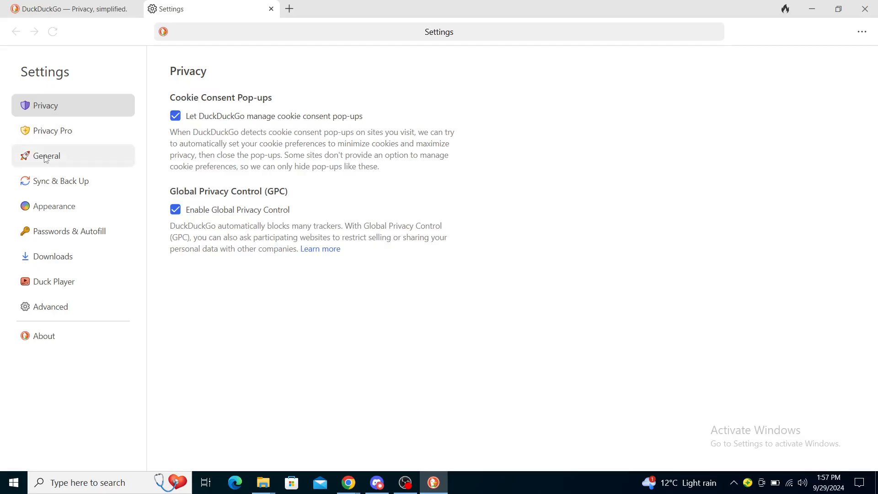
pyautogui.click(47, 156)
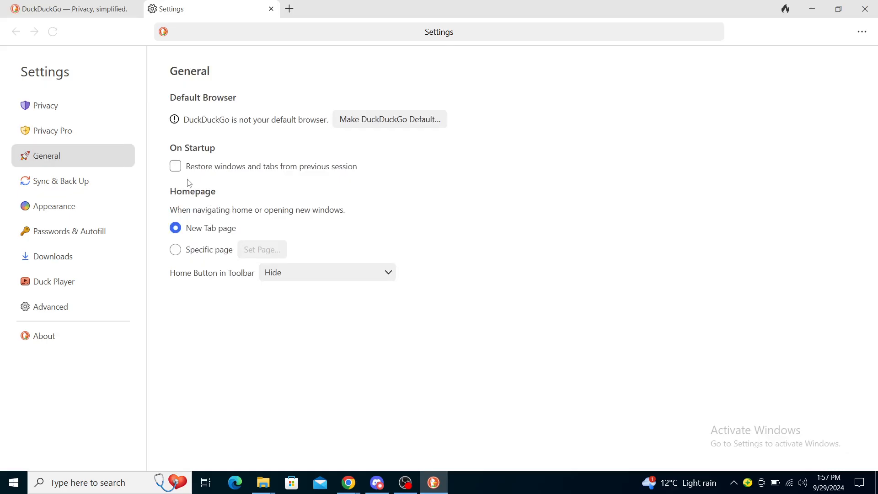
pyautogui.moveTo(41, 193)
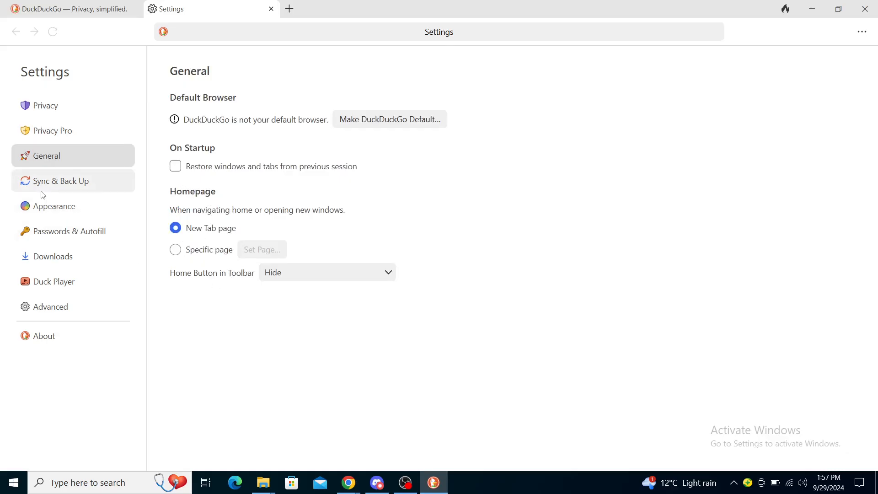
# - Browse the Appearance, Passwords & Autofill and Downloads pages, ending on Advanced settings
pyautogui.click(53, 205)
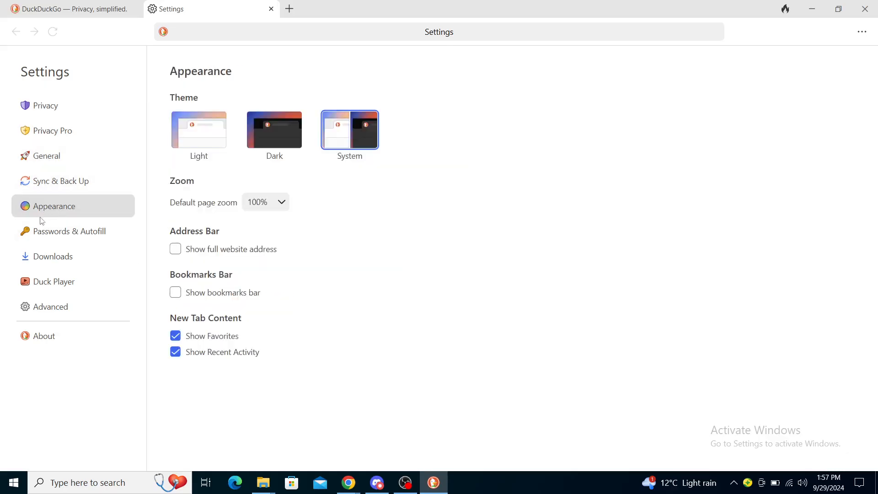
pyautogui.click(68, 231)
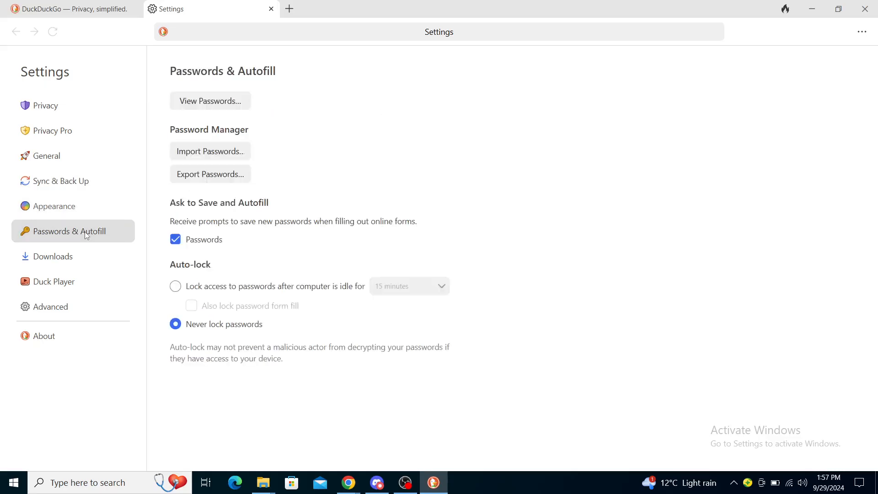
pyautogui.moveTo(119, 299)
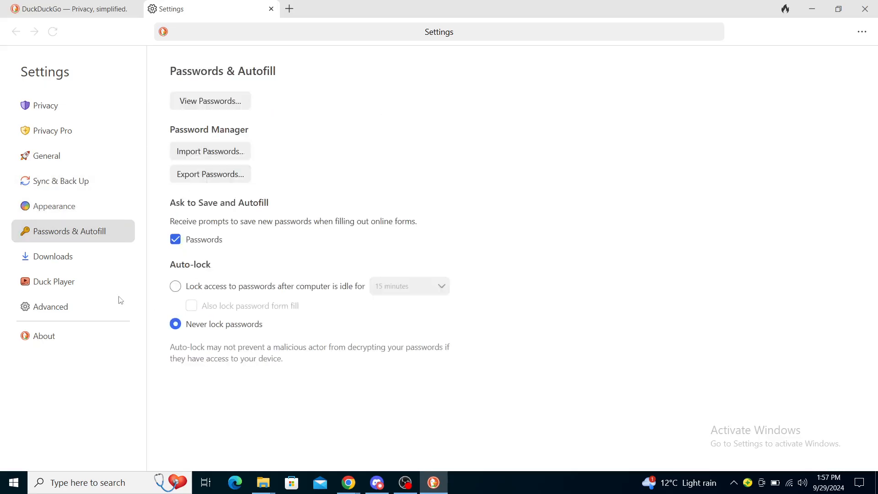
pyautogui.click(52, 256)
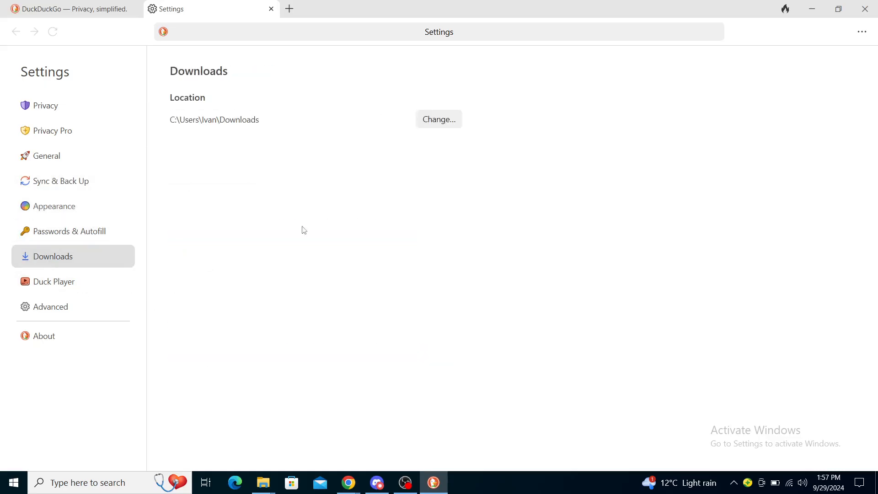
pyautogui.click(50, 307)
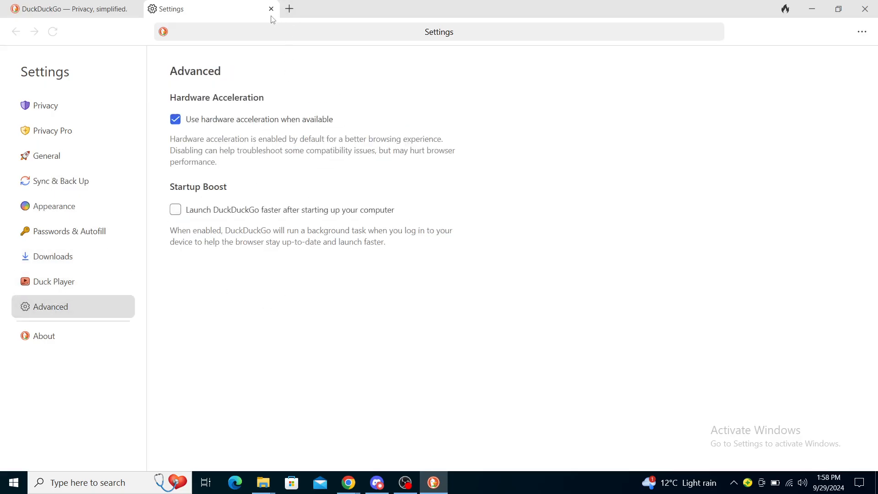
# - Close Settings, enter '!ca' in the home search box to see the Google Cache bang, then dismiss it
pyautogui.click(269, 9)
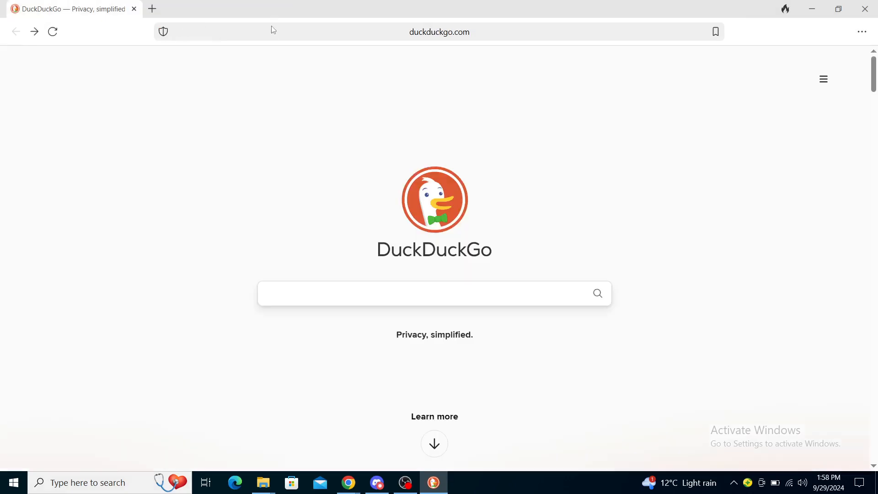
pyautogui.click(354, 293)
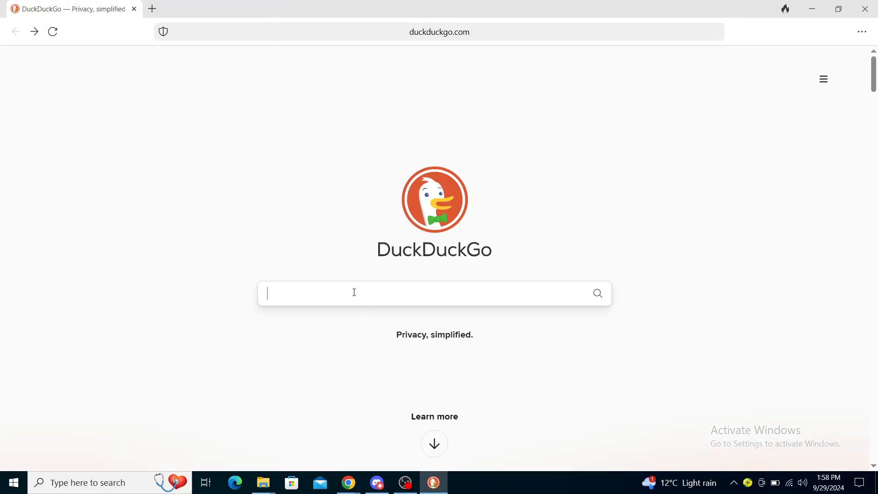
pyautogui.write('!cache')
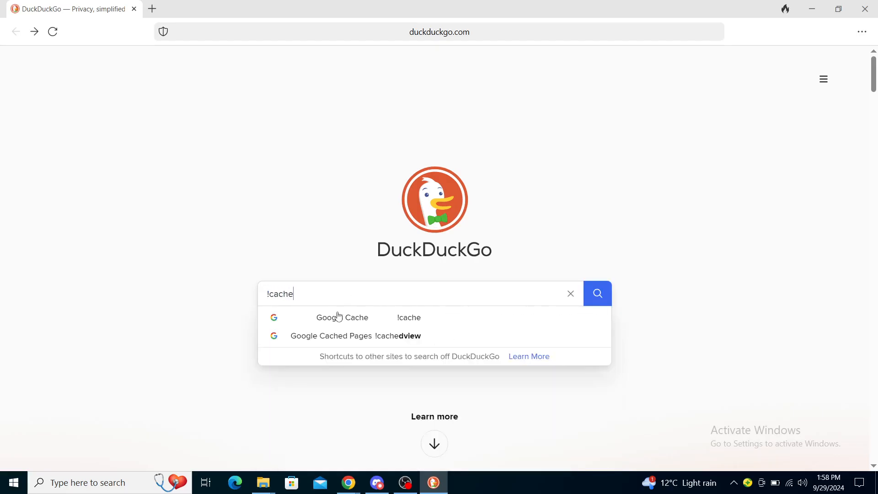
pyautogui.moveTo(346, 323)
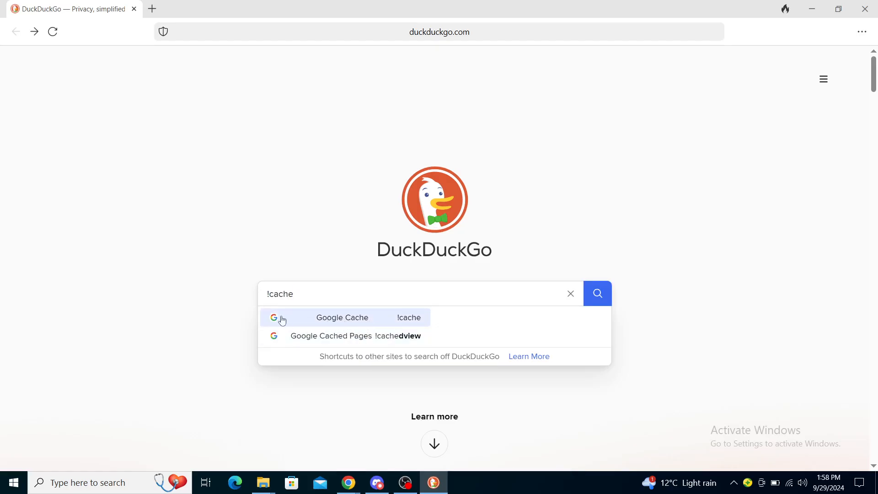
pyautogui.moveTo(553, 187)
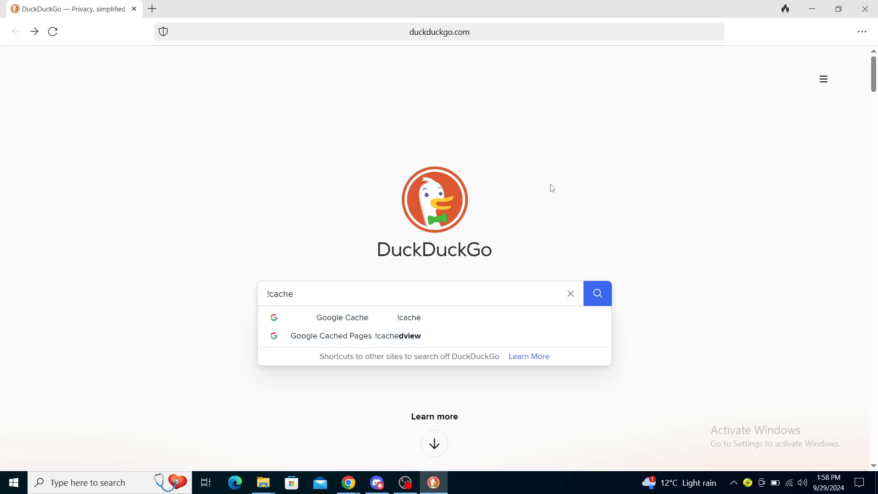
pyautogui.click(570, 293)
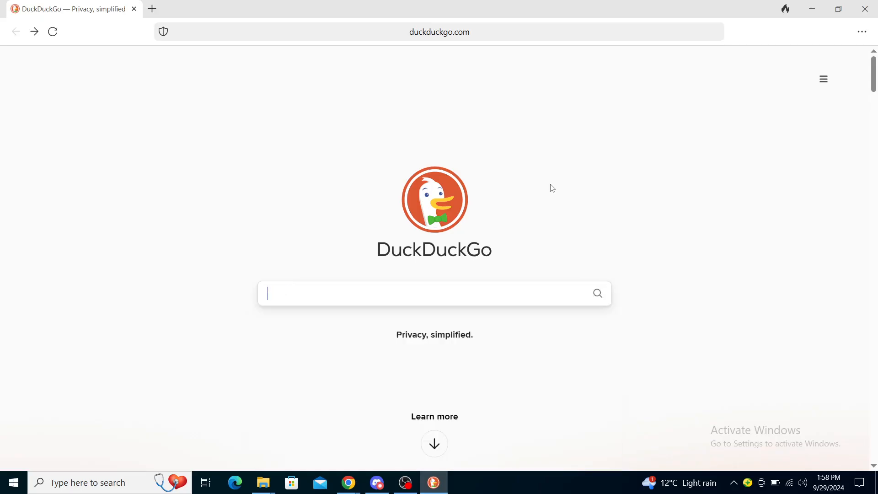